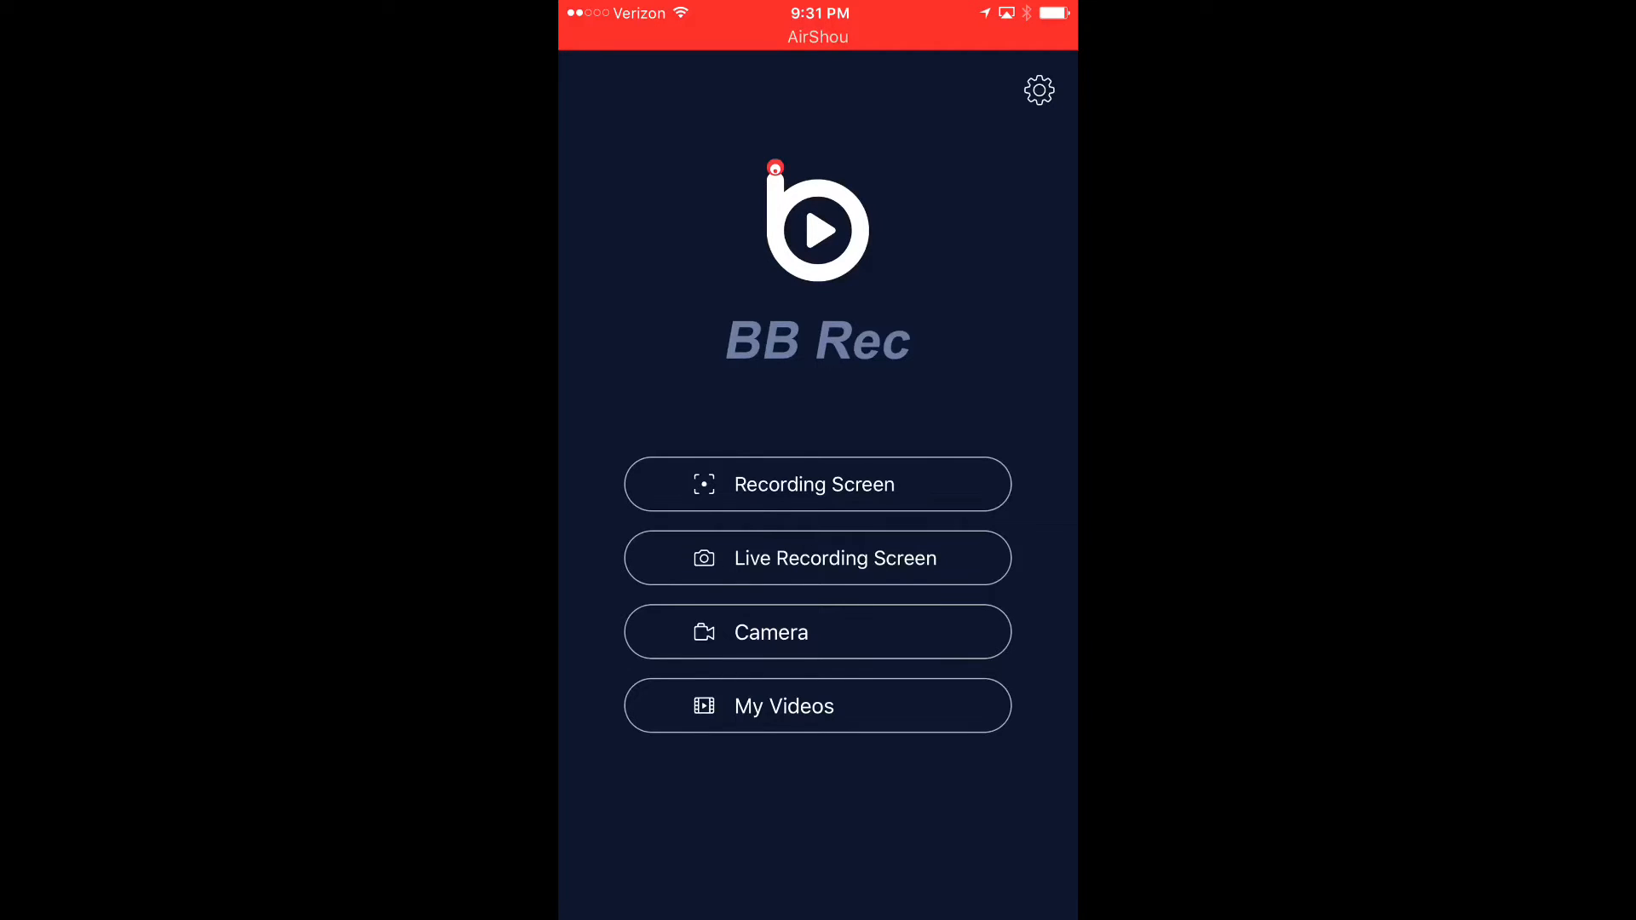
# - Open My Videos to list the recordings and reveal the newest one's actions
pyautogui.click(817, 705)
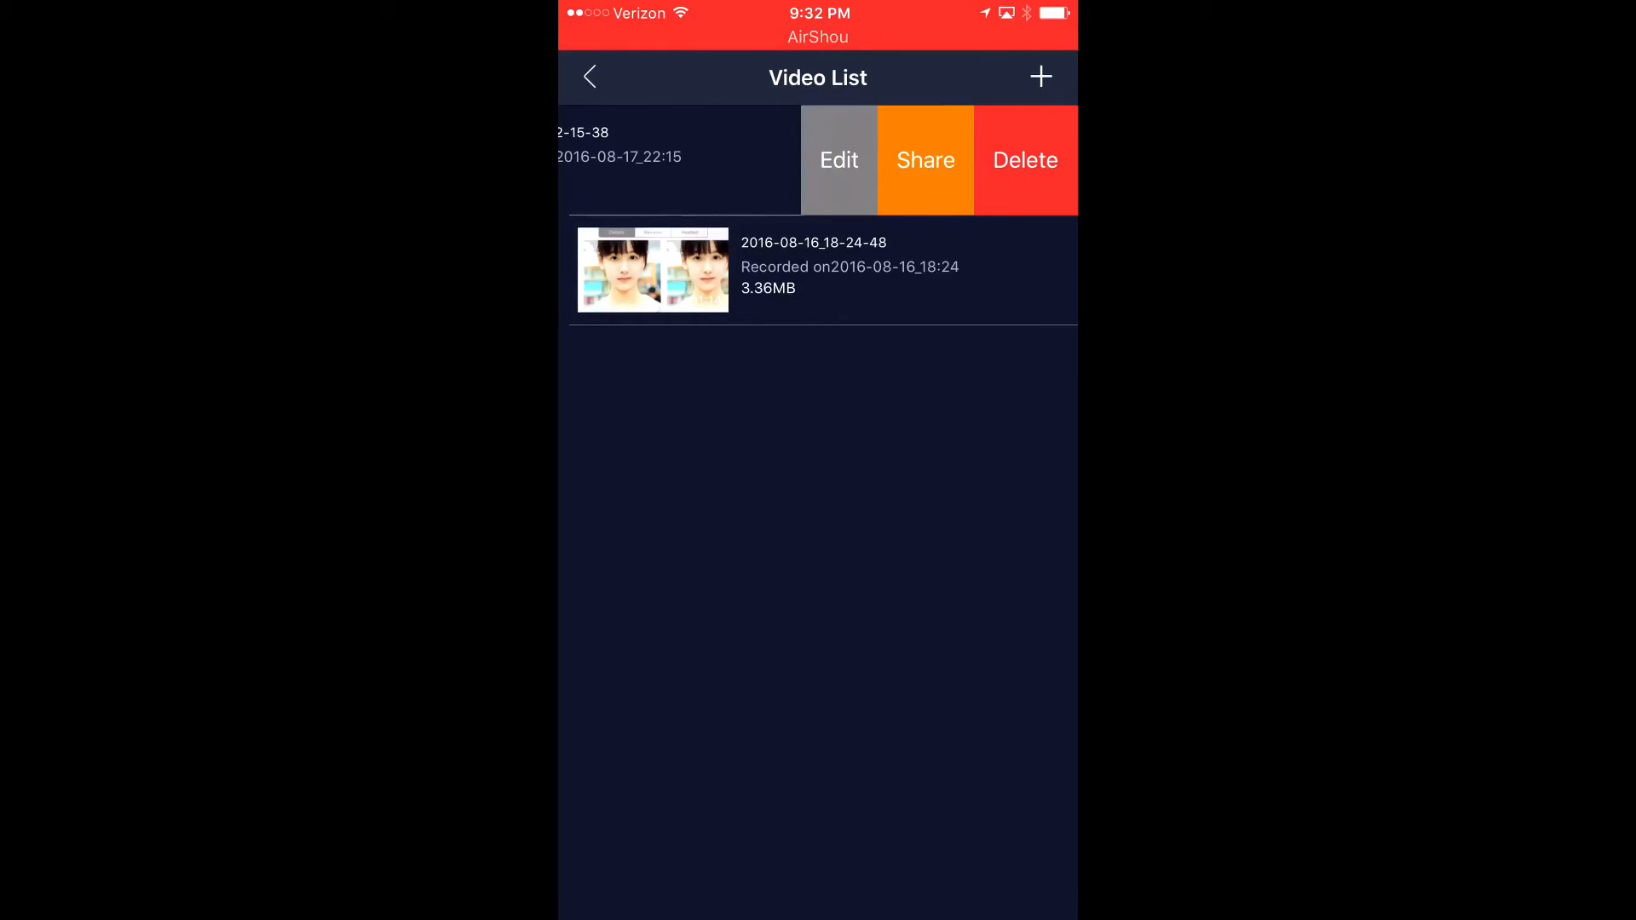
# - Share the 2016-08-17_22-15-38 recording and choose Save Video
pyautogui.click(924, 159)
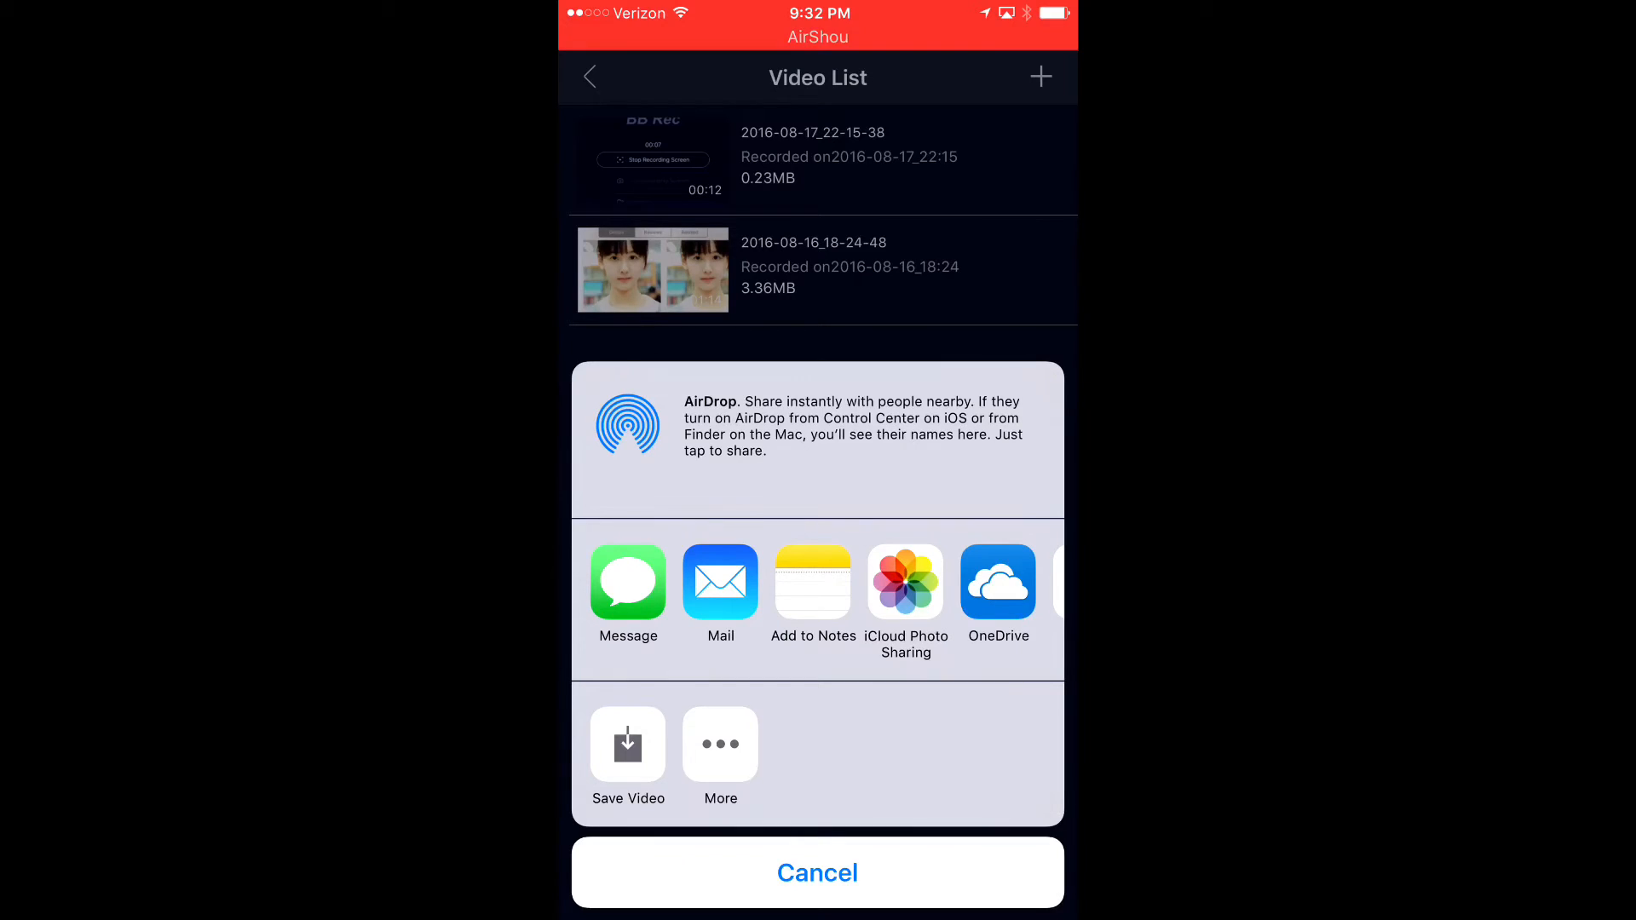
pyautogui.click(817, 873)
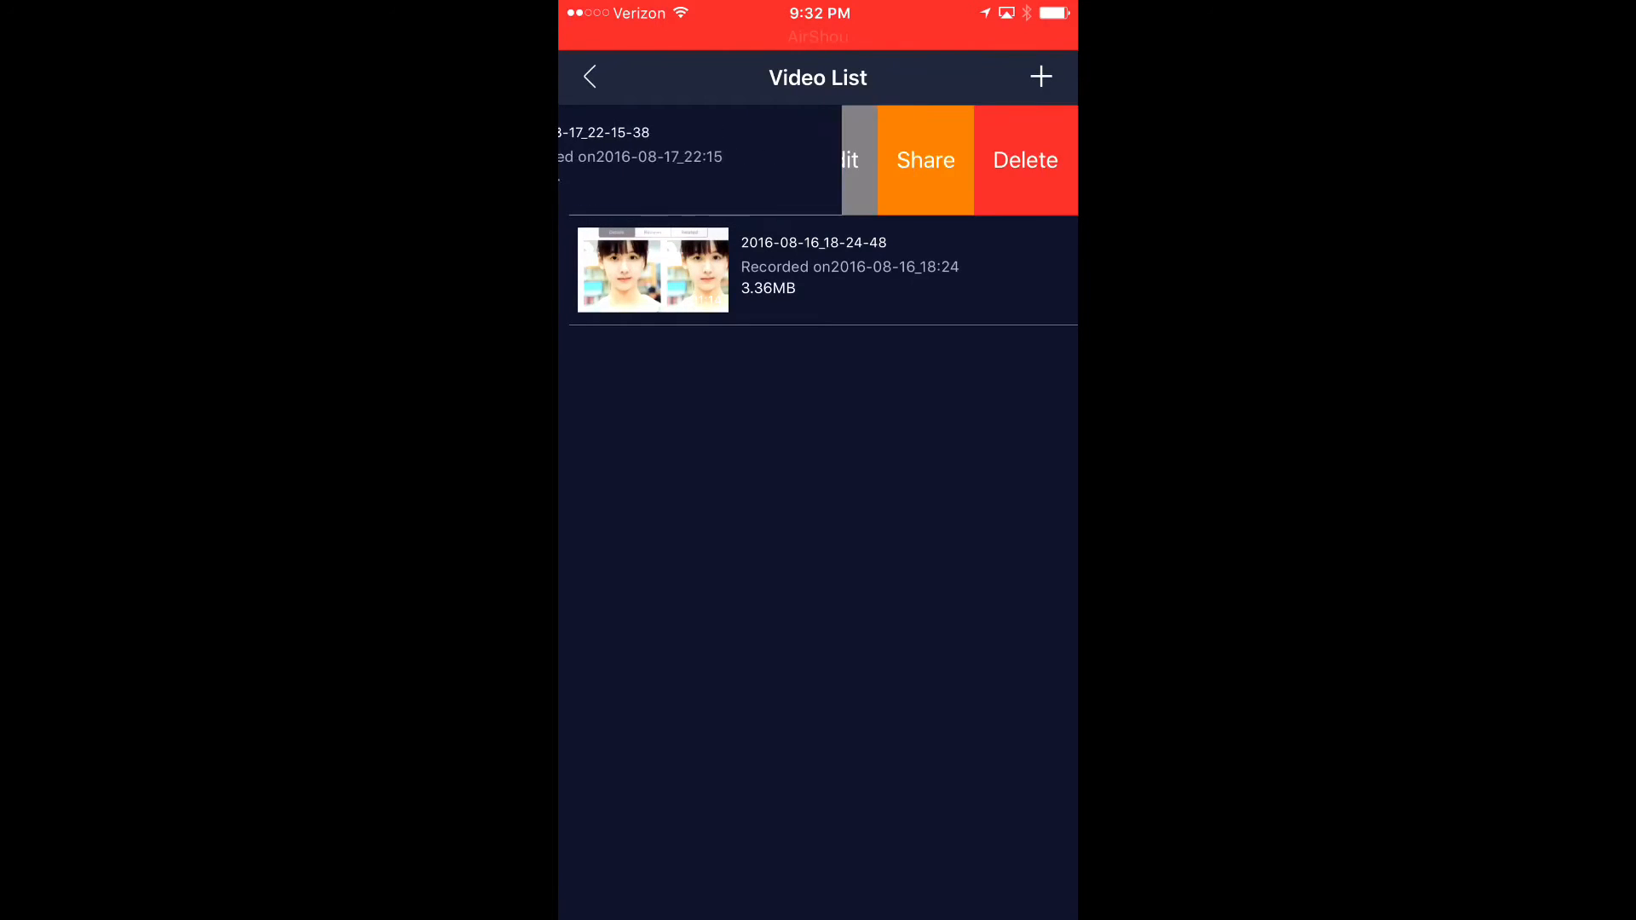
# - Share the newest recording again and follow the prompt into Settings' developer profile
pyautogui.click(924, 160)
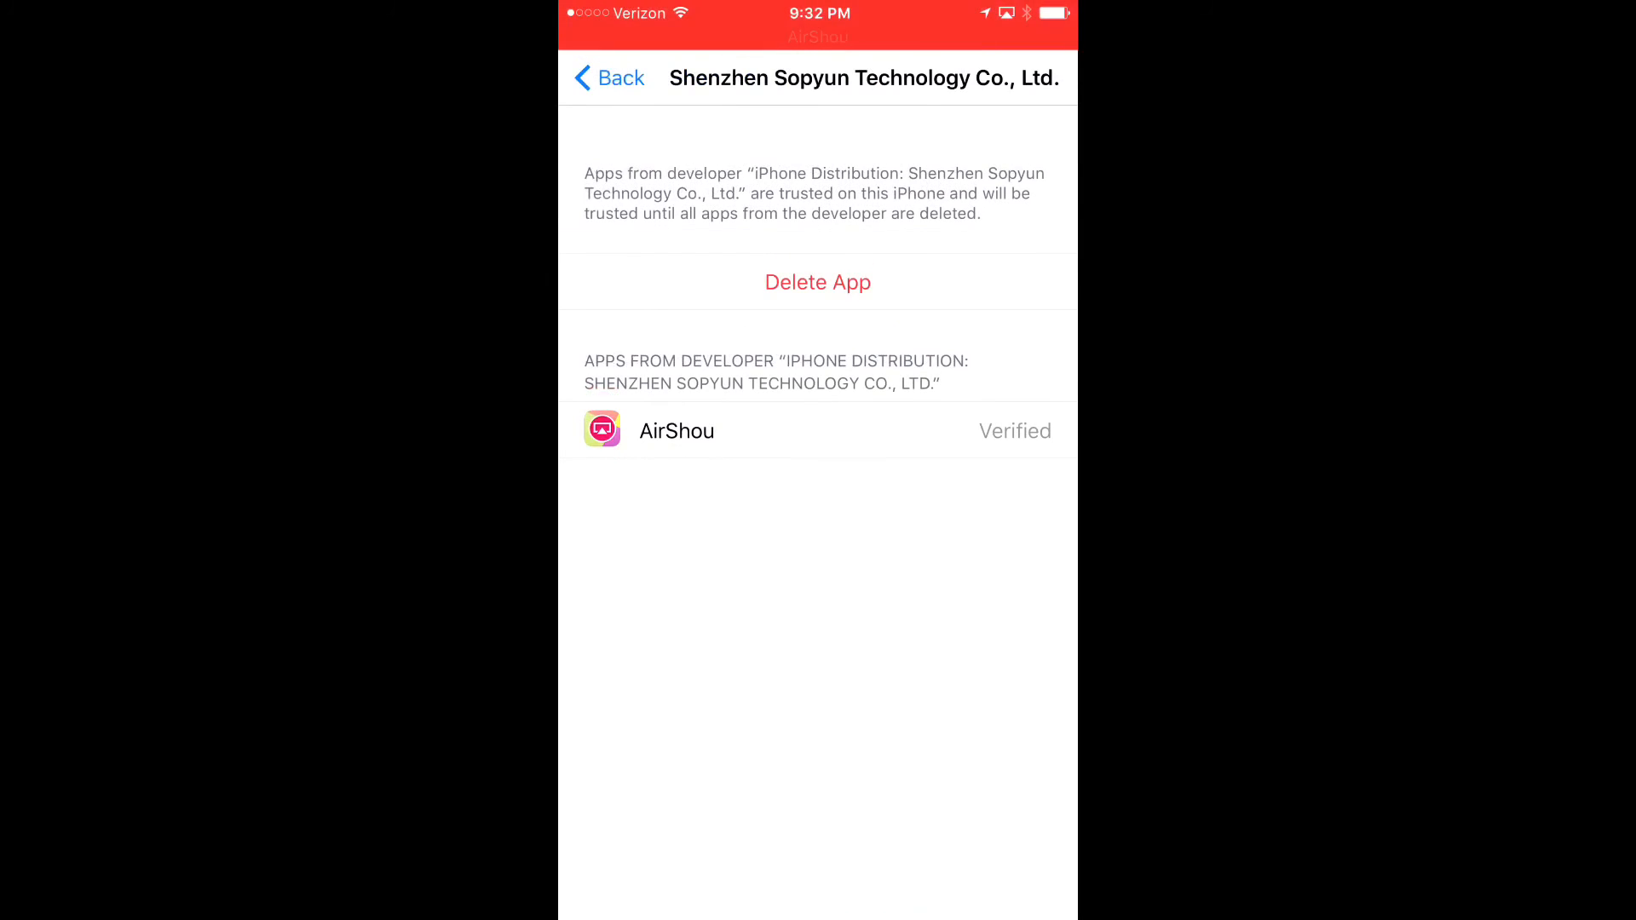
# - Go back through General to the main Settings list and scroll to BB Rec
pyautogui.click(609, 78)
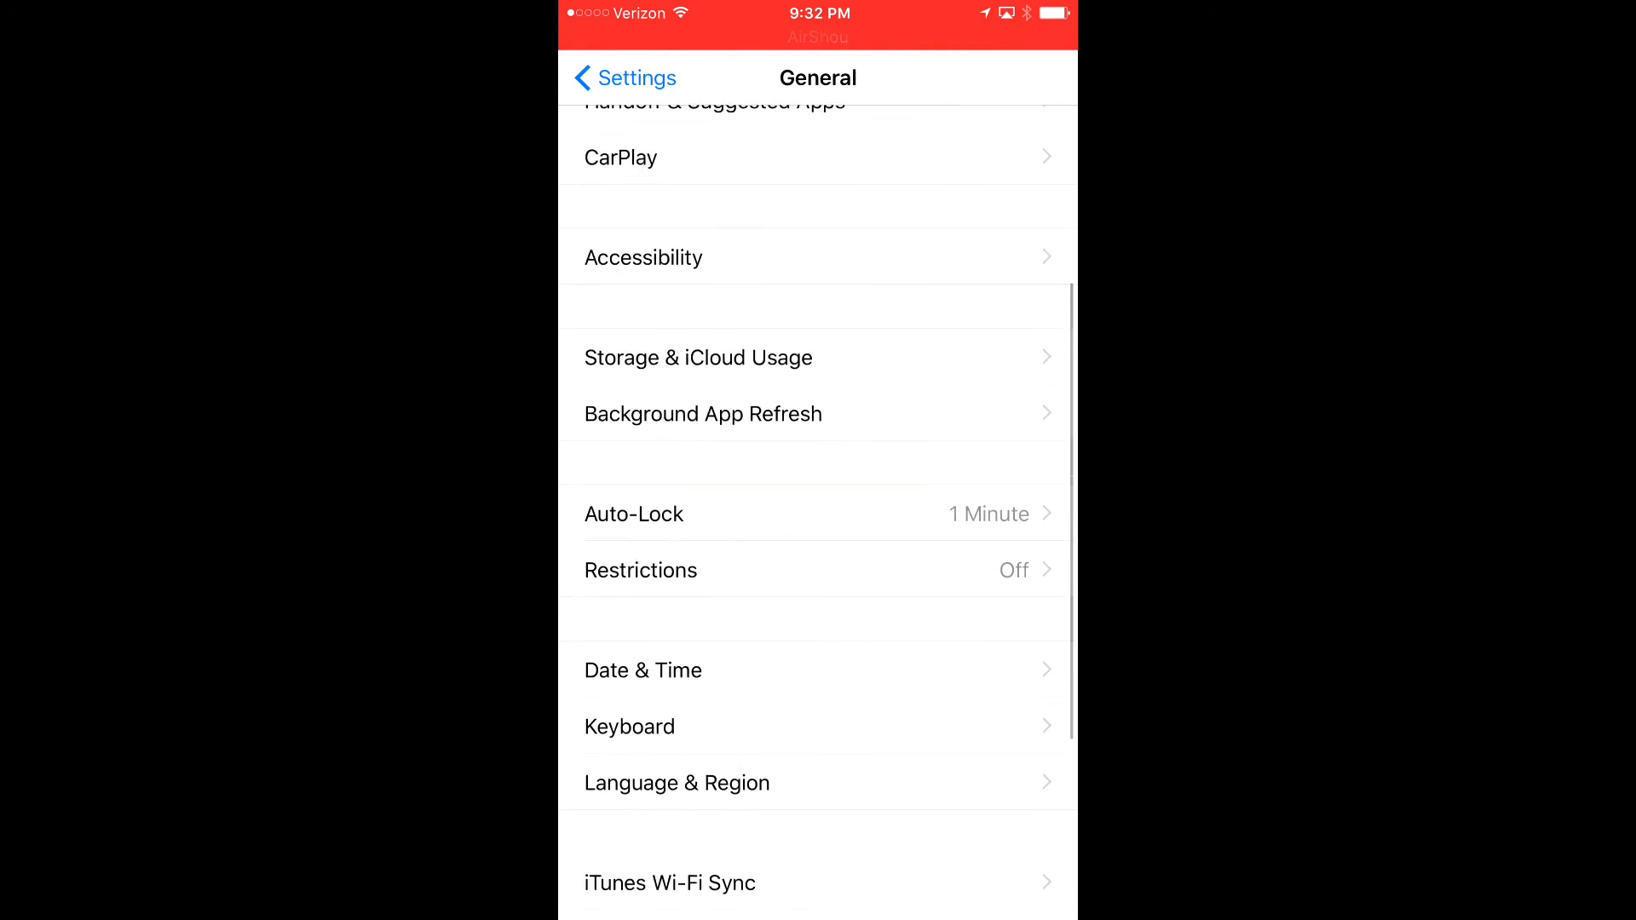
pyautogui.click(624, 77)
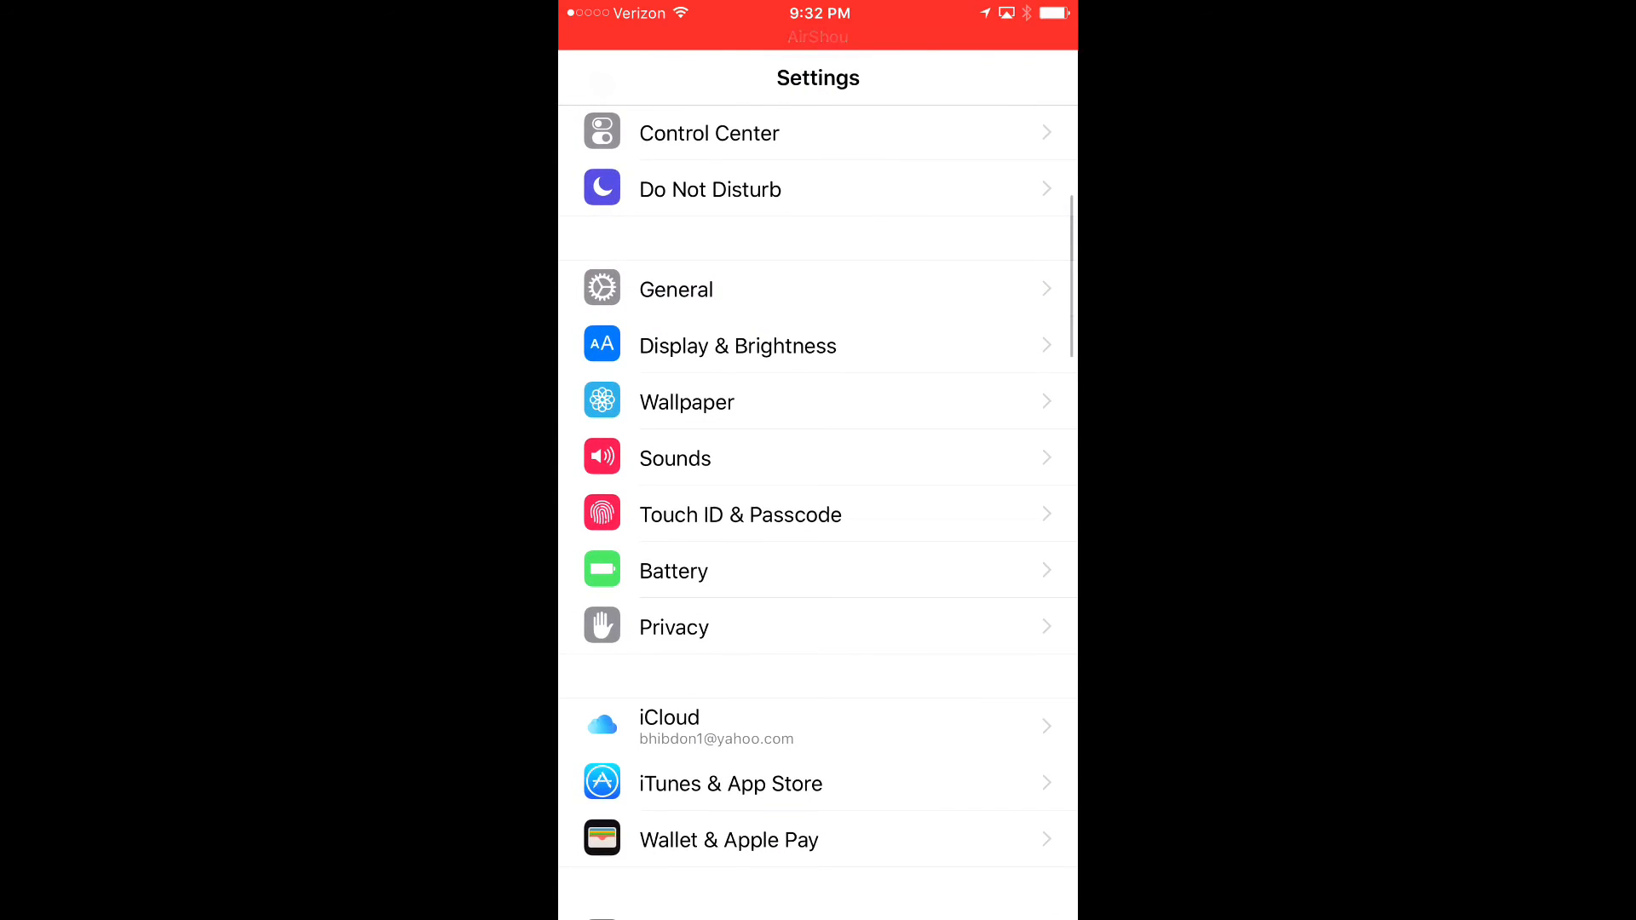
pyautogui.scroll(-3)
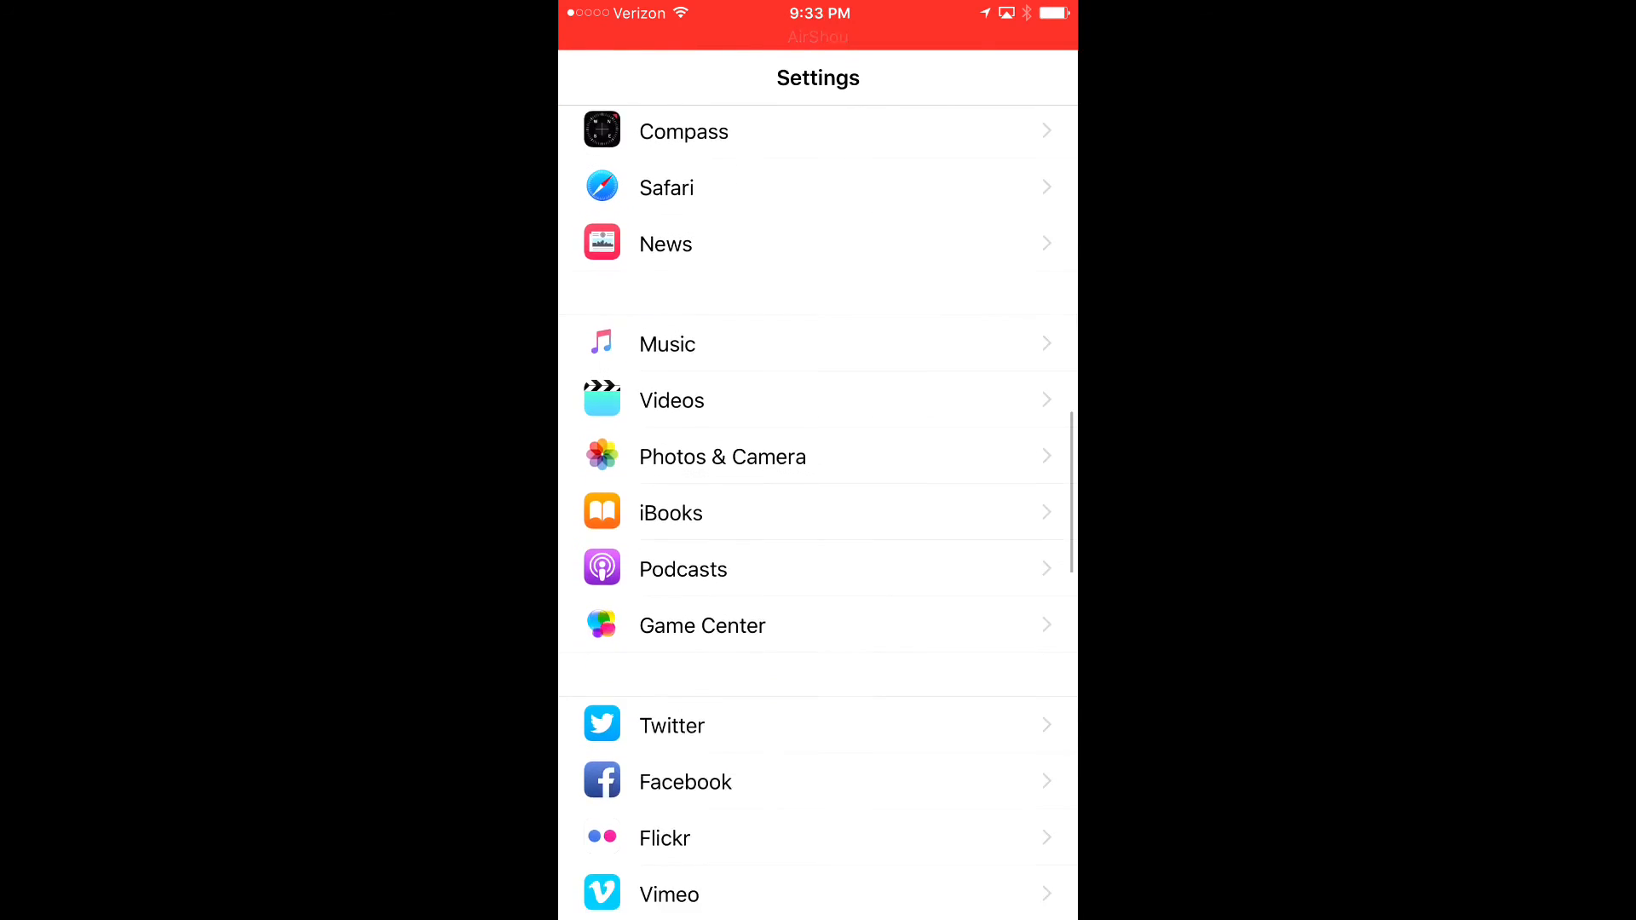
pyautogui.scroll(-3)
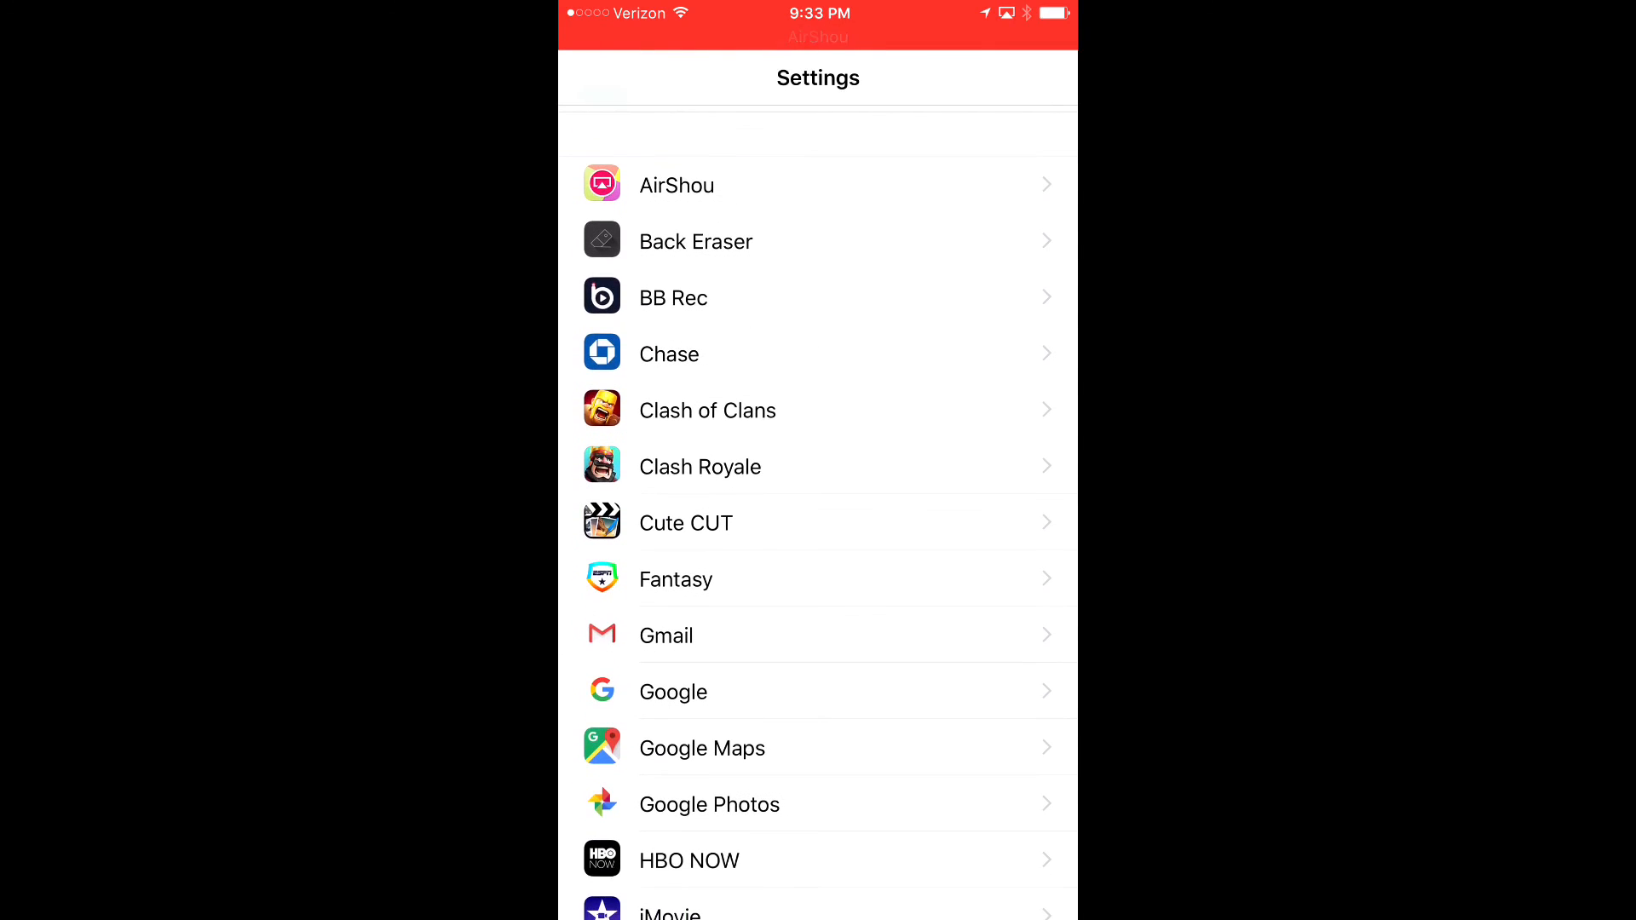